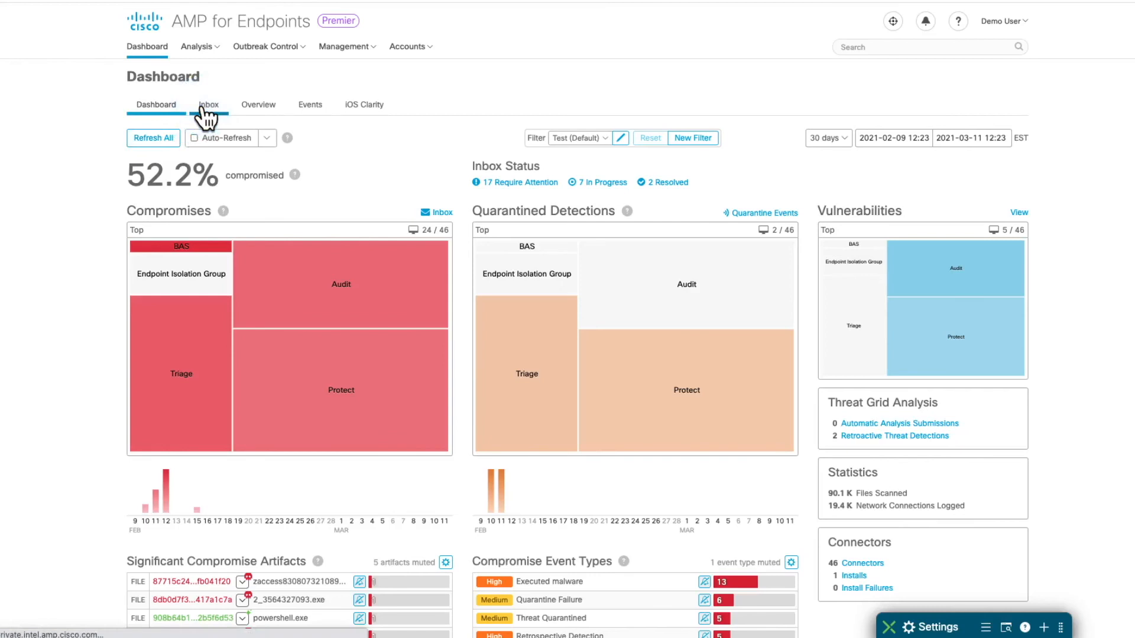
- Bring the Inbox's Require Attention list of 17 compromised computers into view
click(208, 104)
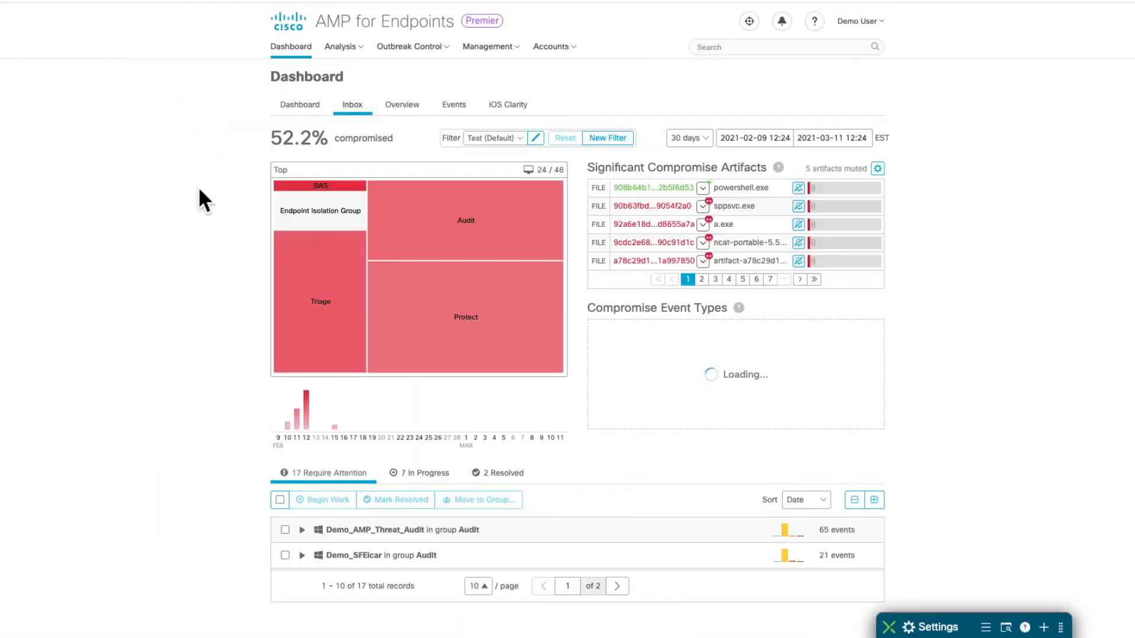
scroll(down, 3)
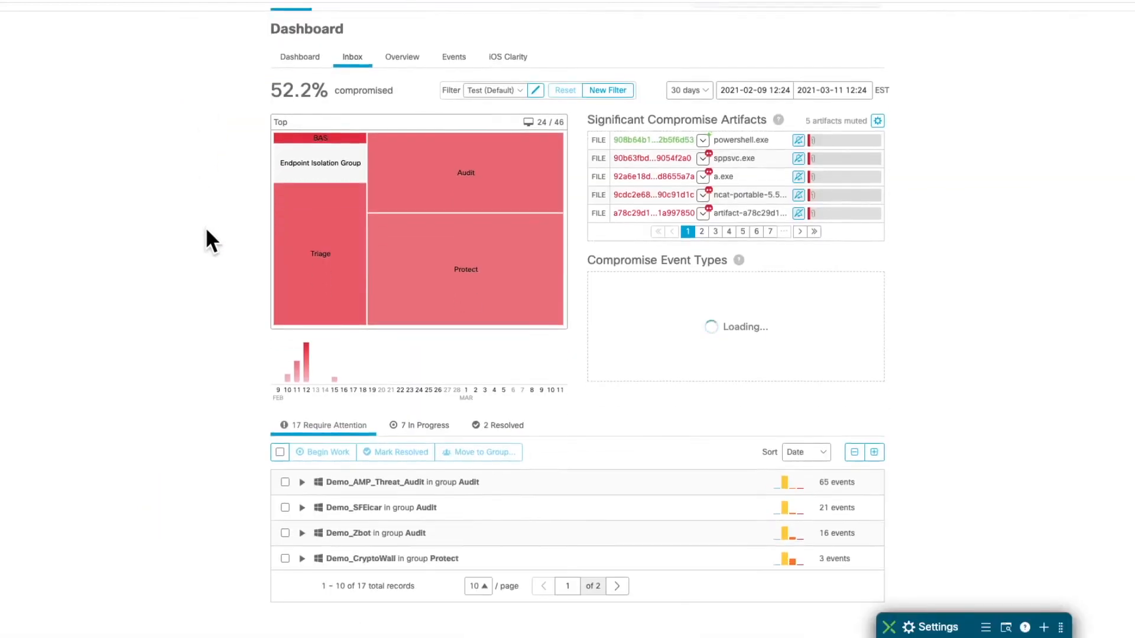
scroll(down, 3)
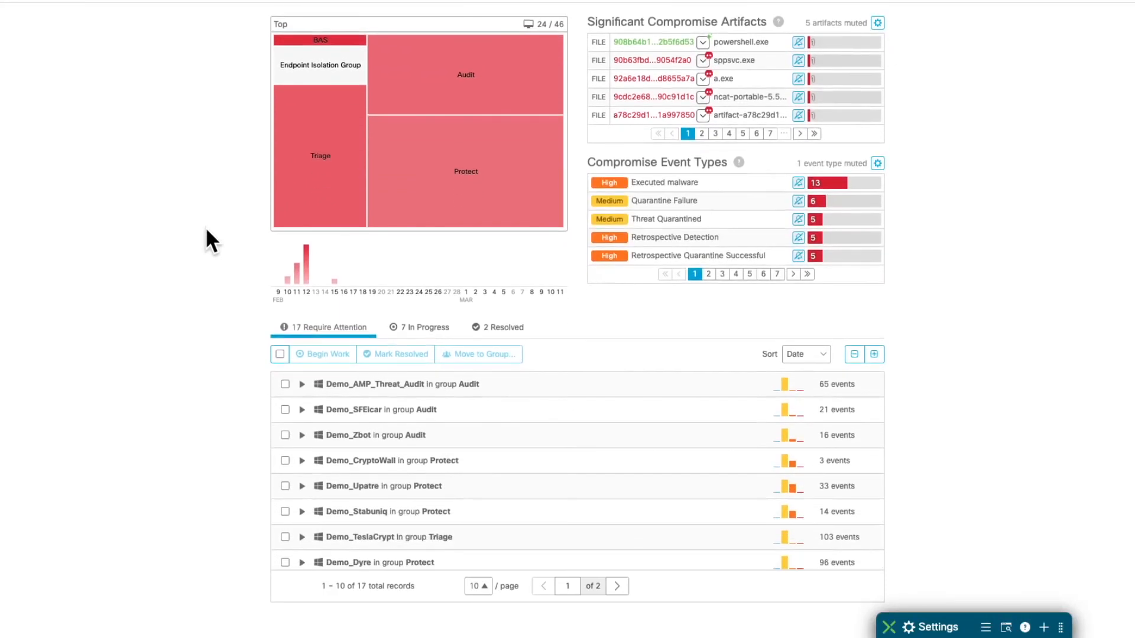
scroll(down, 3)
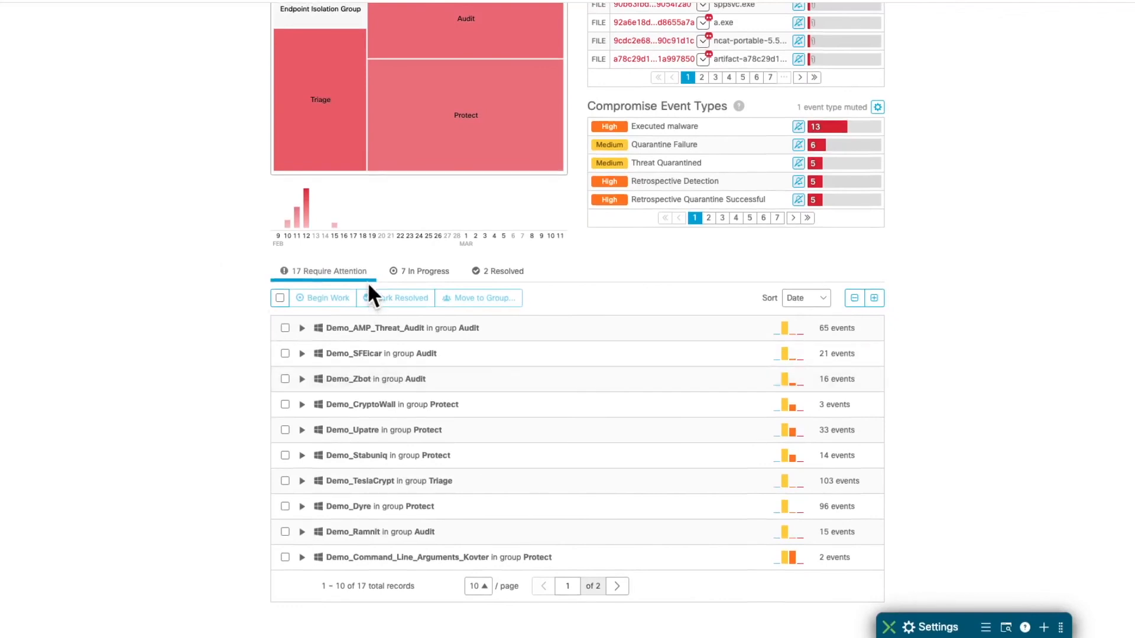
mouse_move(362, 284)
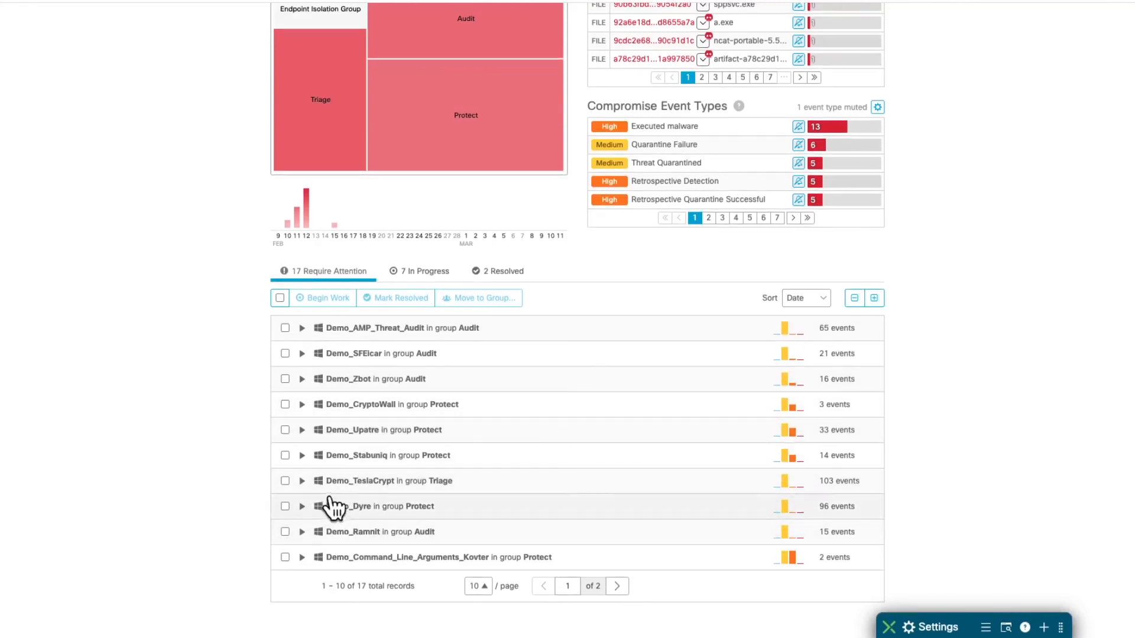
- Begin work on the Demo_TeslaCrypt compromise, moving it to in progress
click(285, 482)
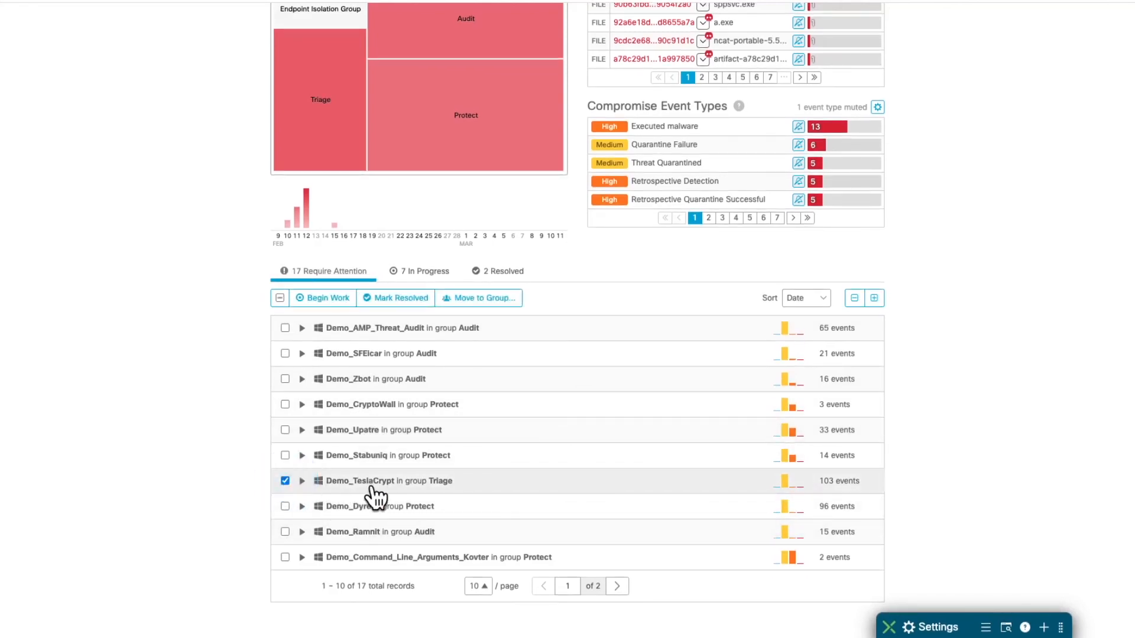
mouse_move(324, 298)
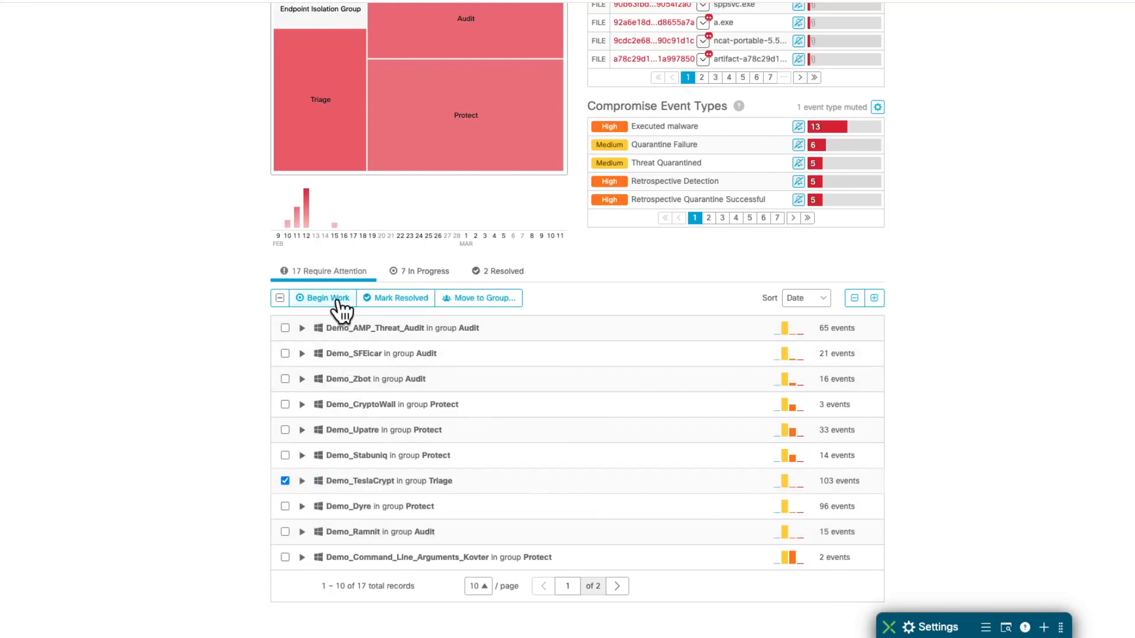
click(322, 298)
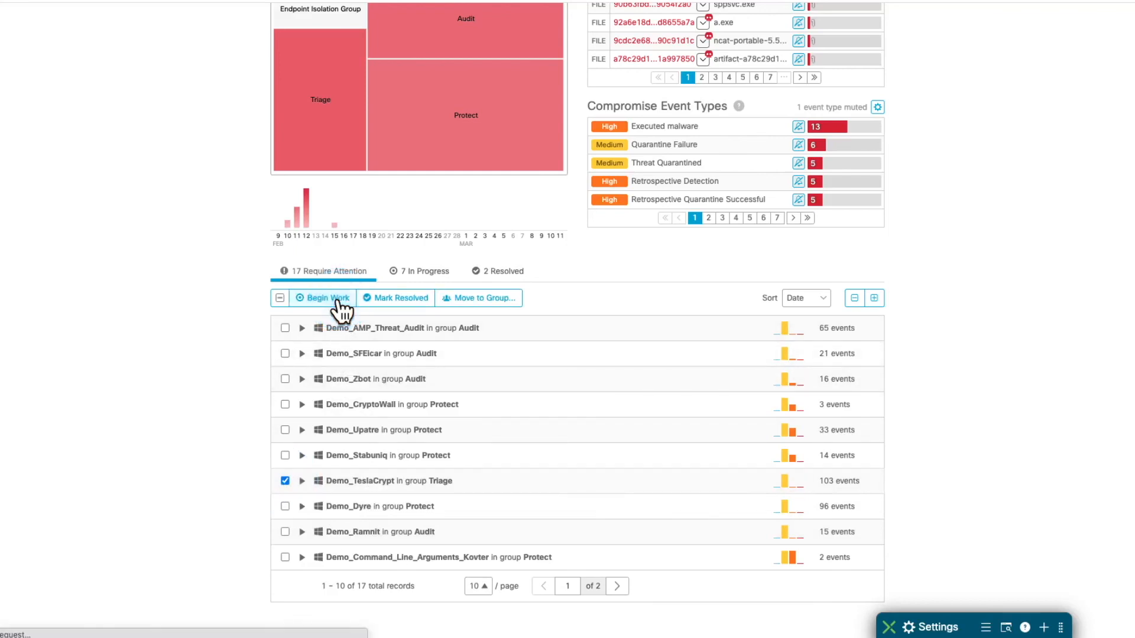
click(321, 298)
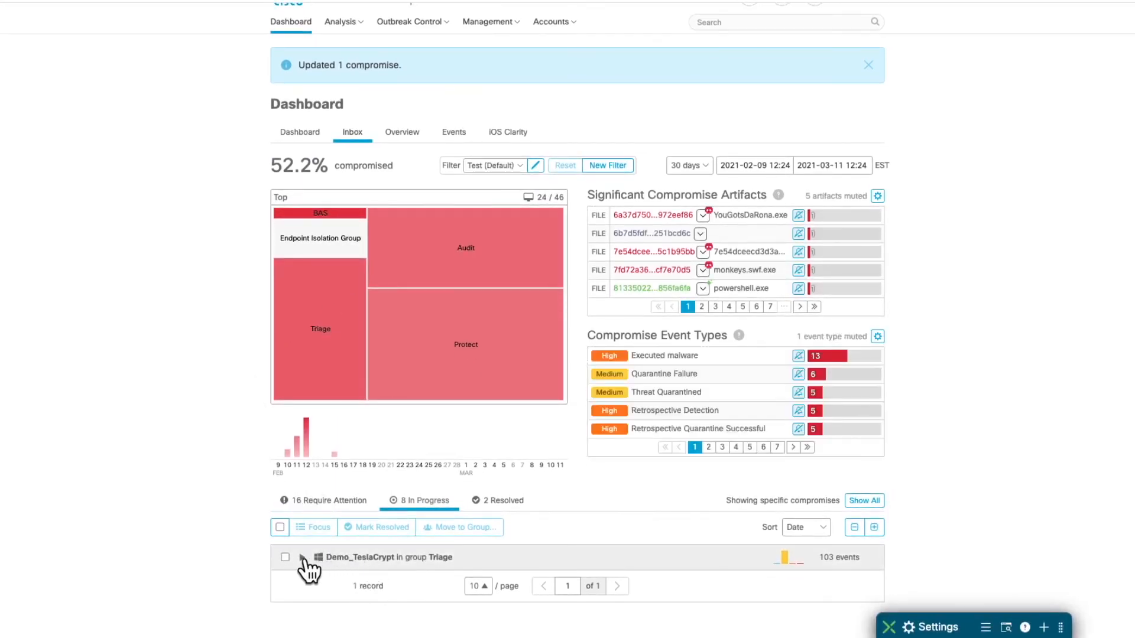
- Review Demo_TeslaCrypt's details and related events, then mark its compromise resolved
click(302, 557)
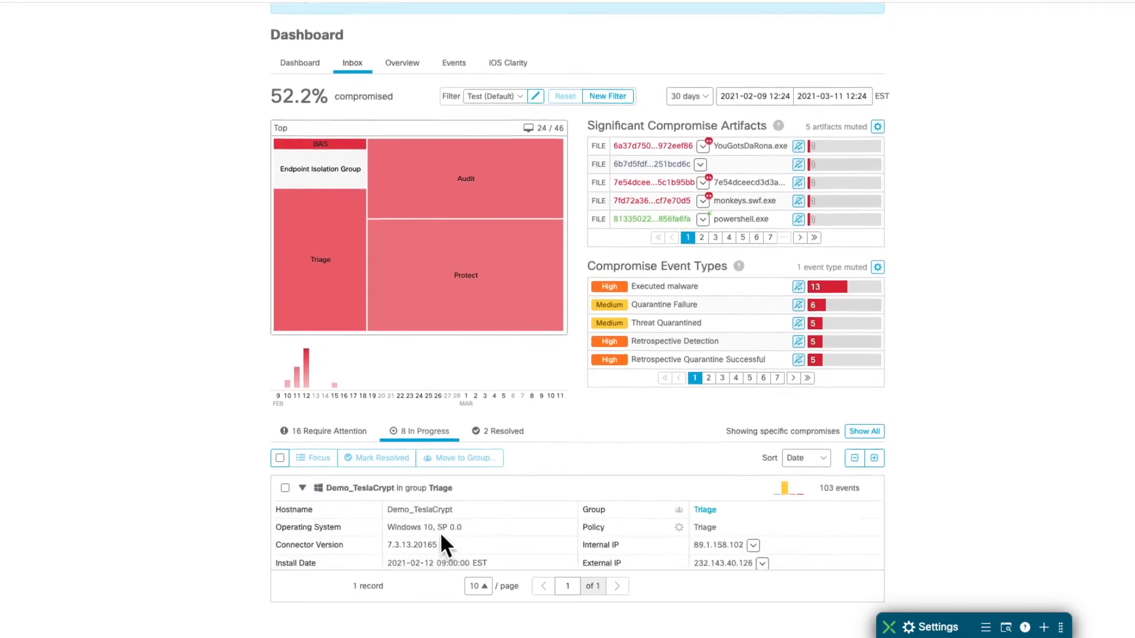
scroll(down, 3)
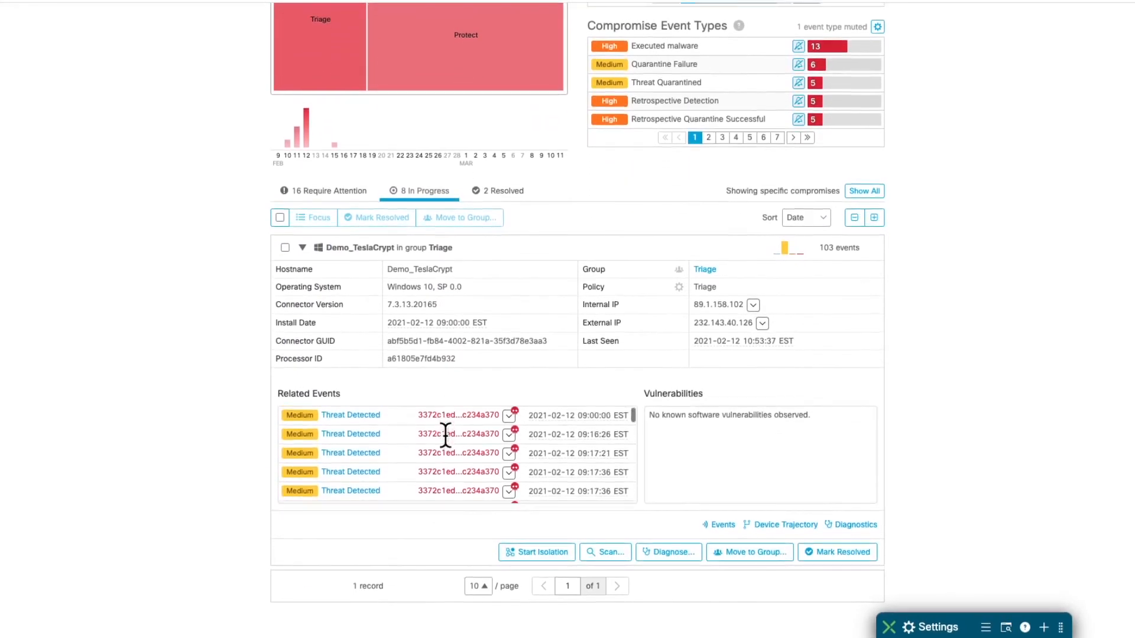
scroll(down, 3)
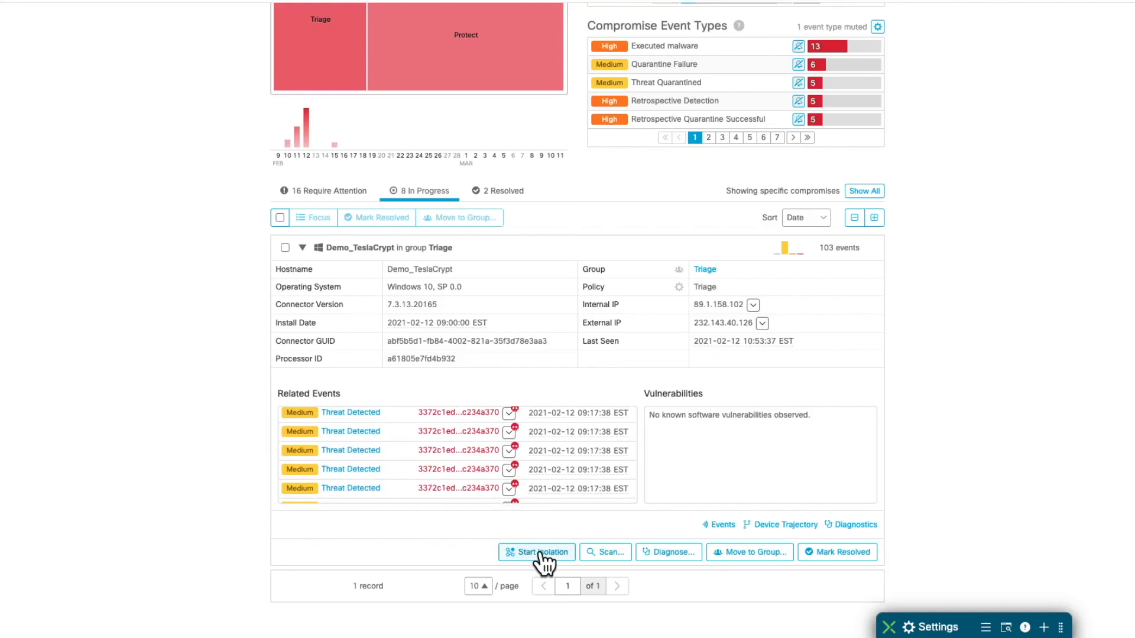
mouse_move(552, 560)
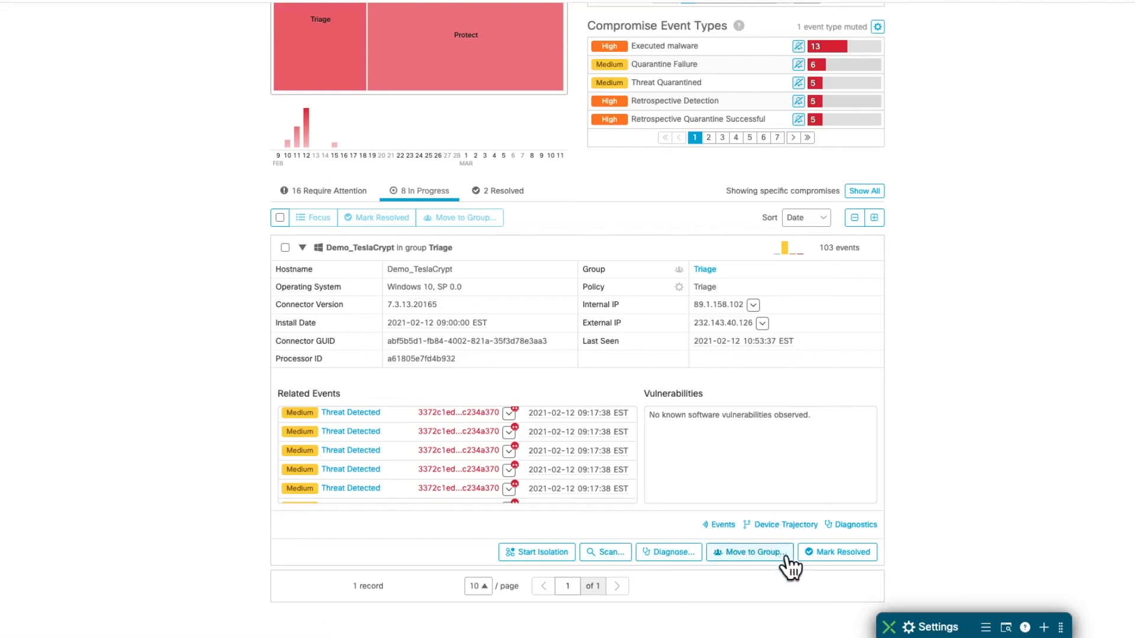
mouse_move(837, 552)
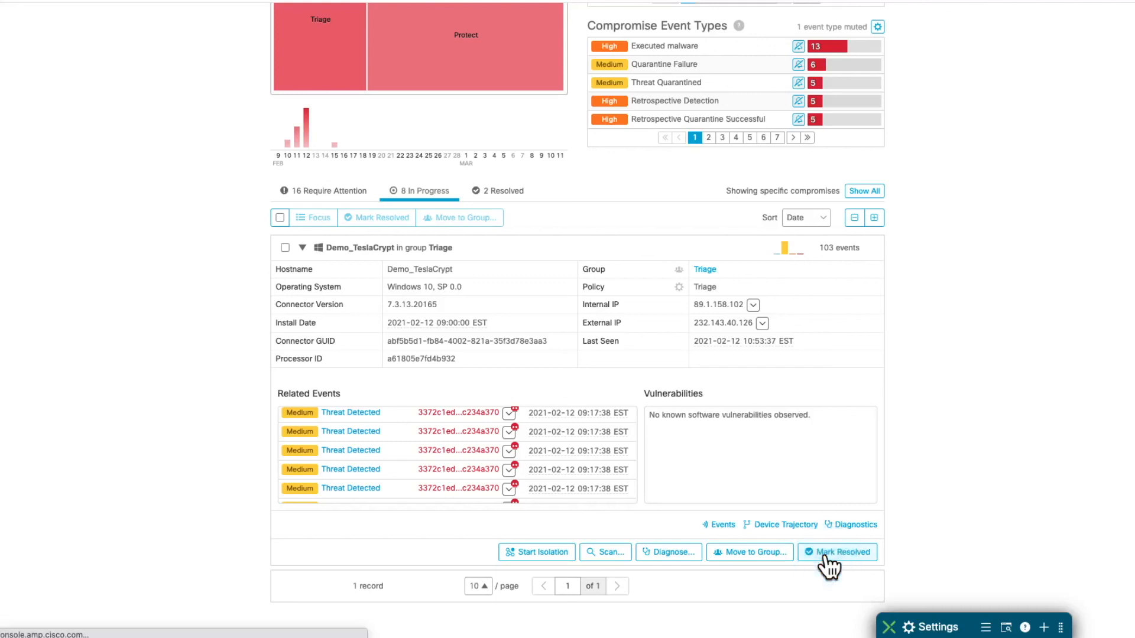
click(837, 552)
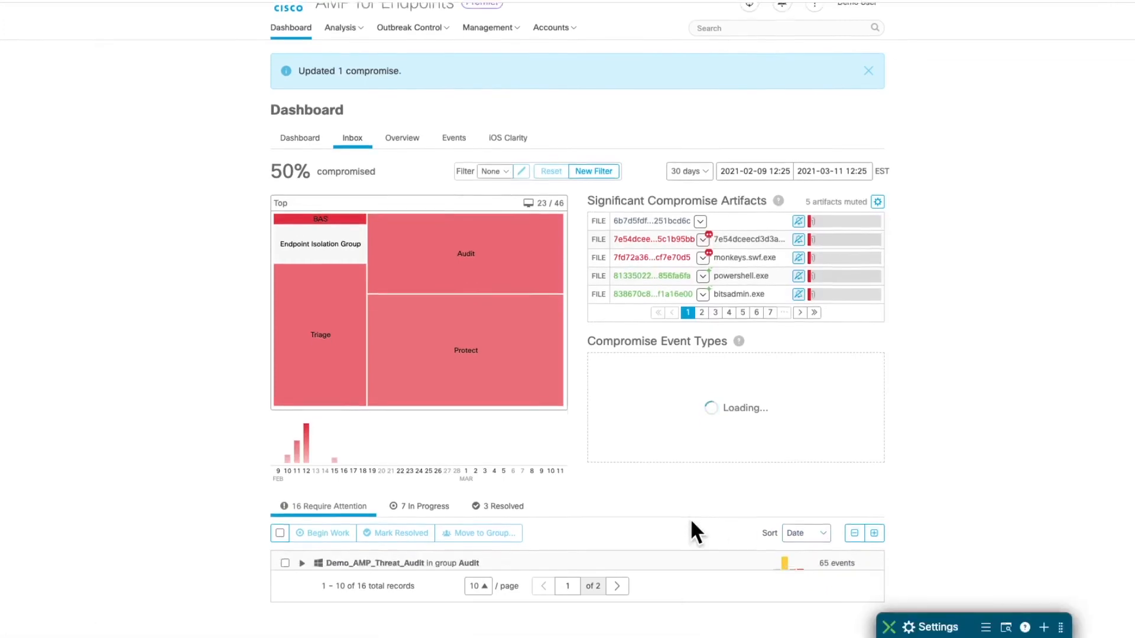
- Select the Demo_CryptoWall compromise and begin work on it
scroll(down, 3)
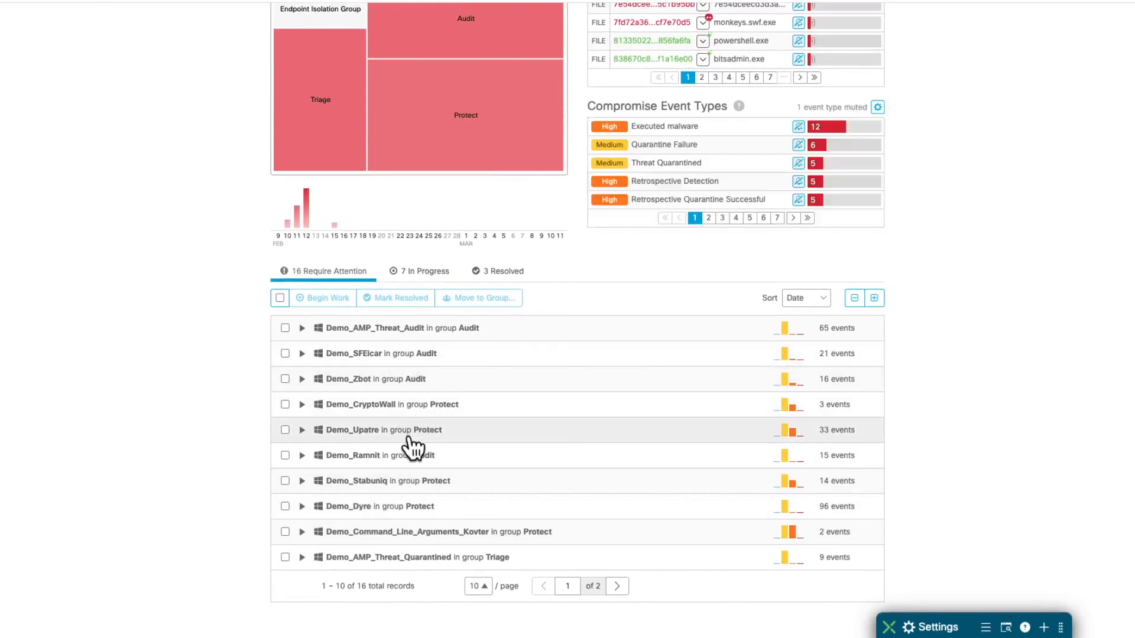
click(285, 405)
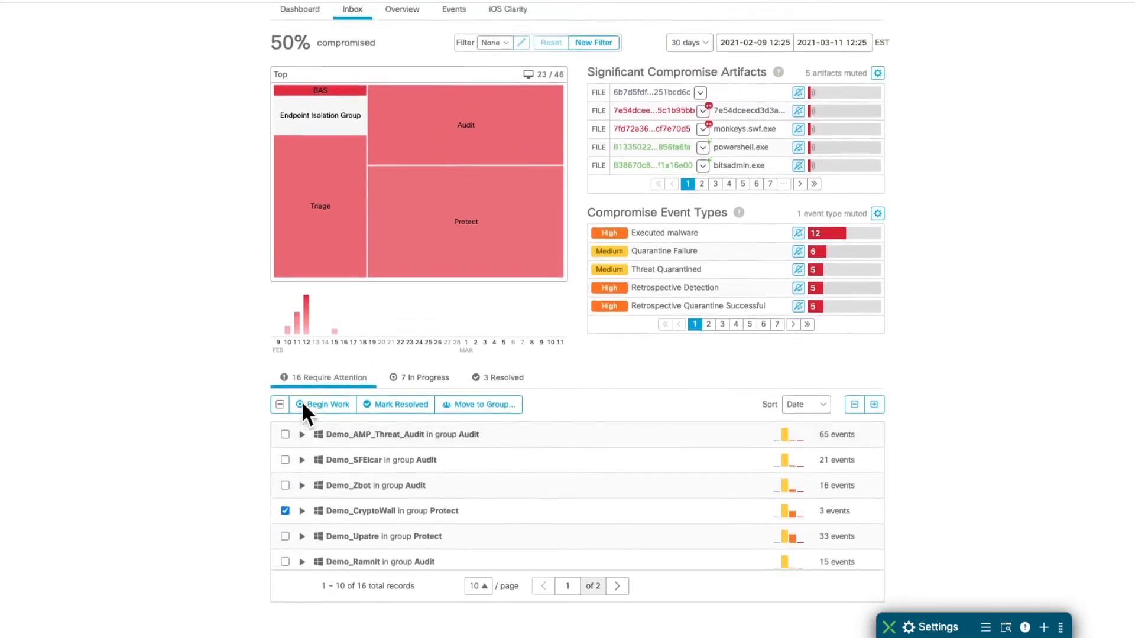
click(327, 404)
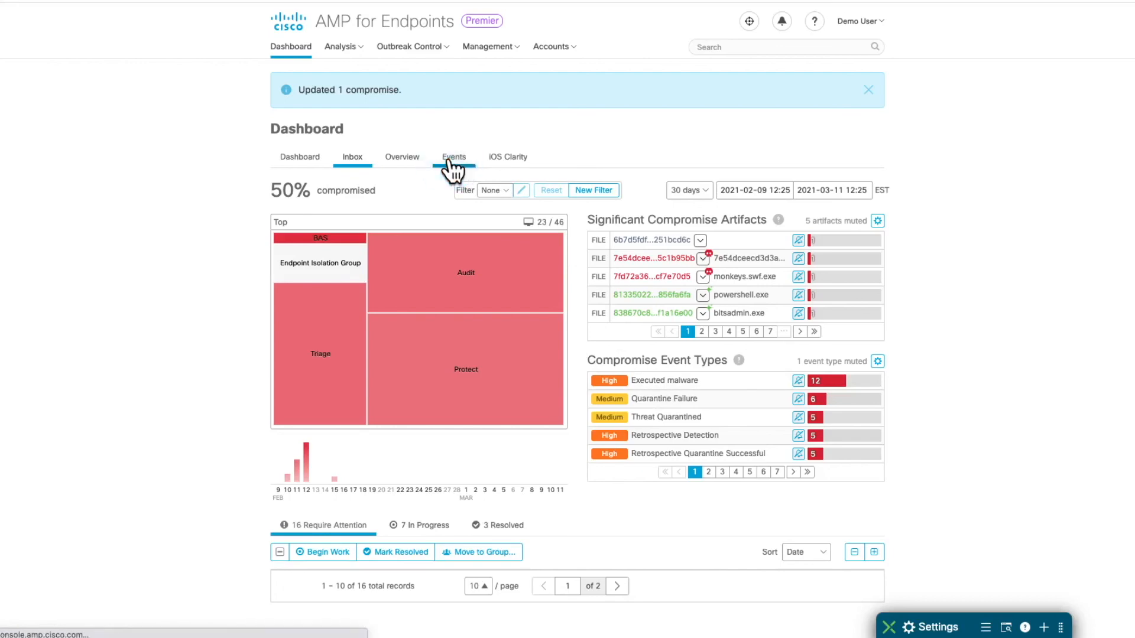
- Show all 698 endpoint events and browse the event type and sort choices
click(454, 157)
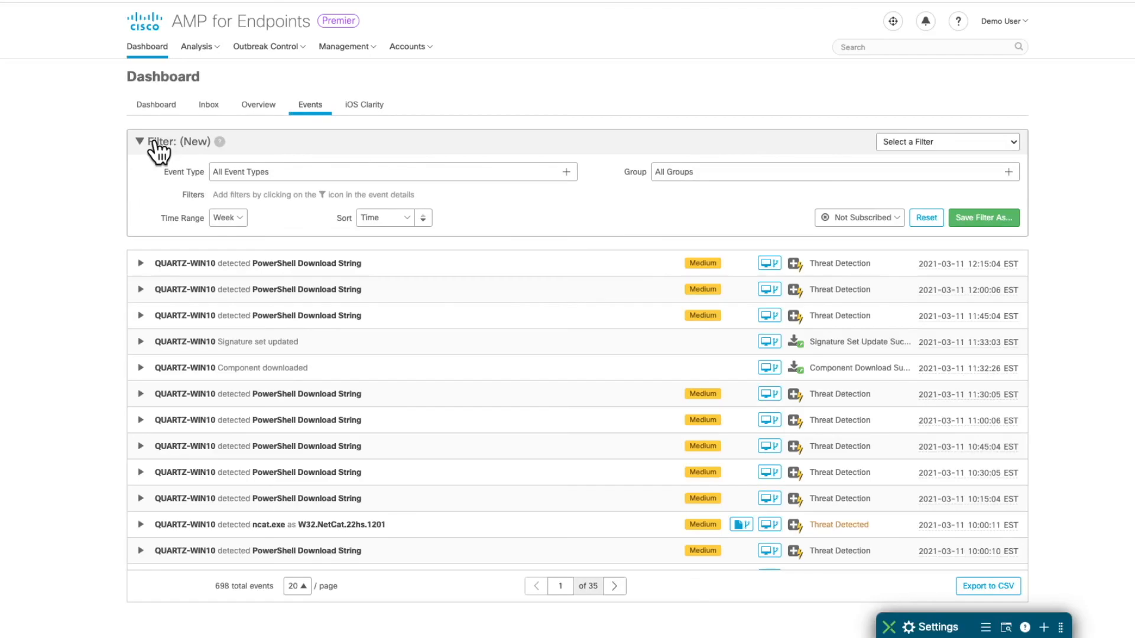
mouse_move(492, 239)
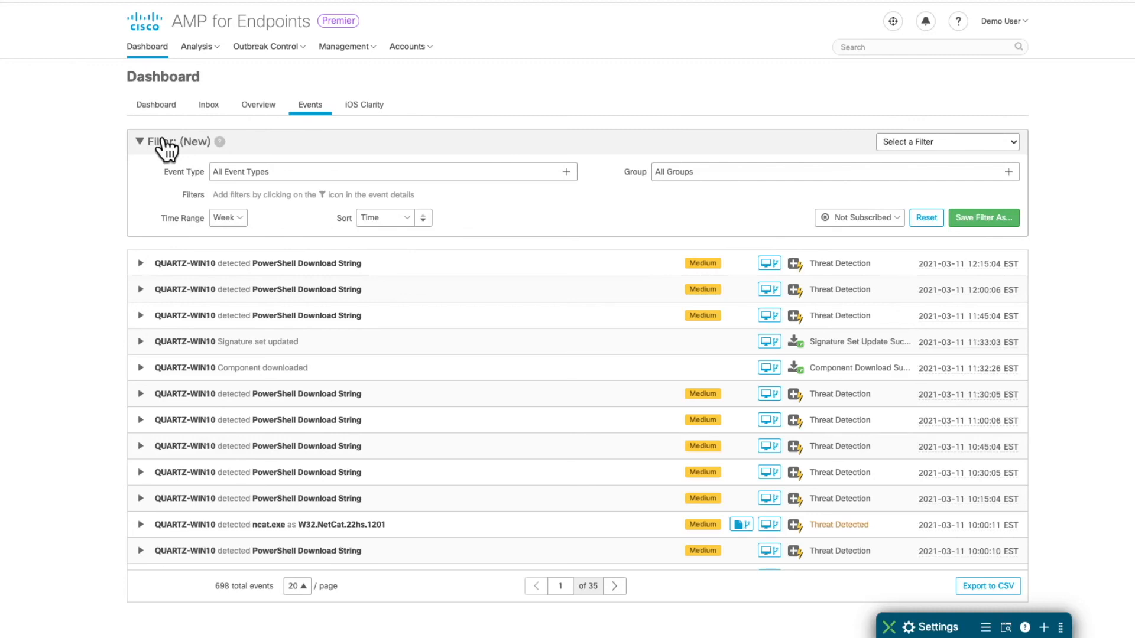
mouse_move(159, 165)
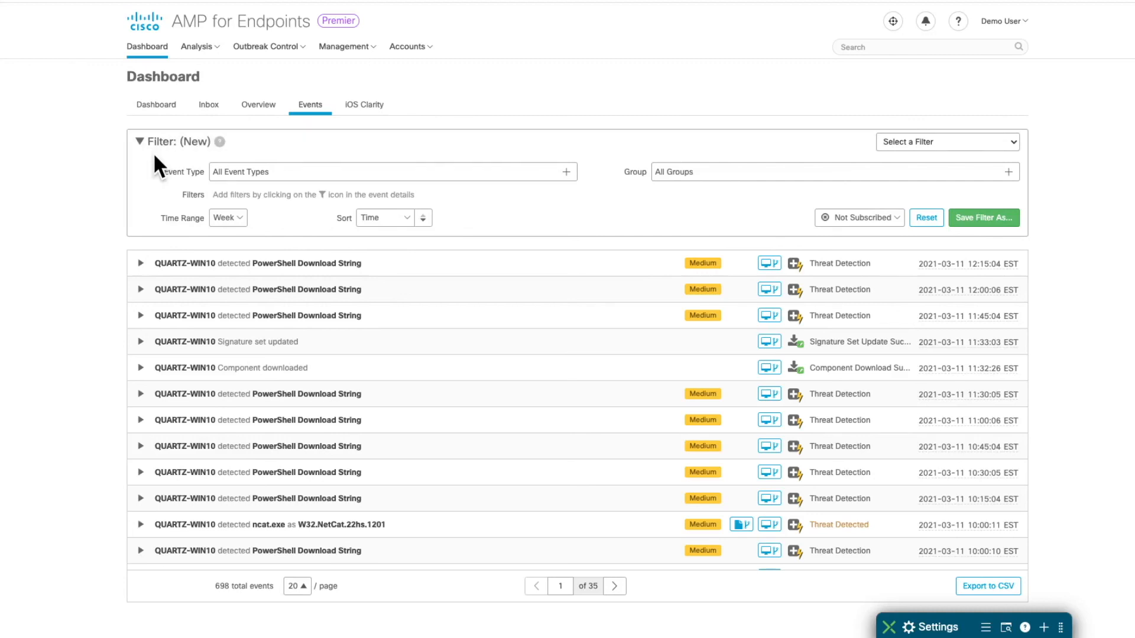
click(392, 172)
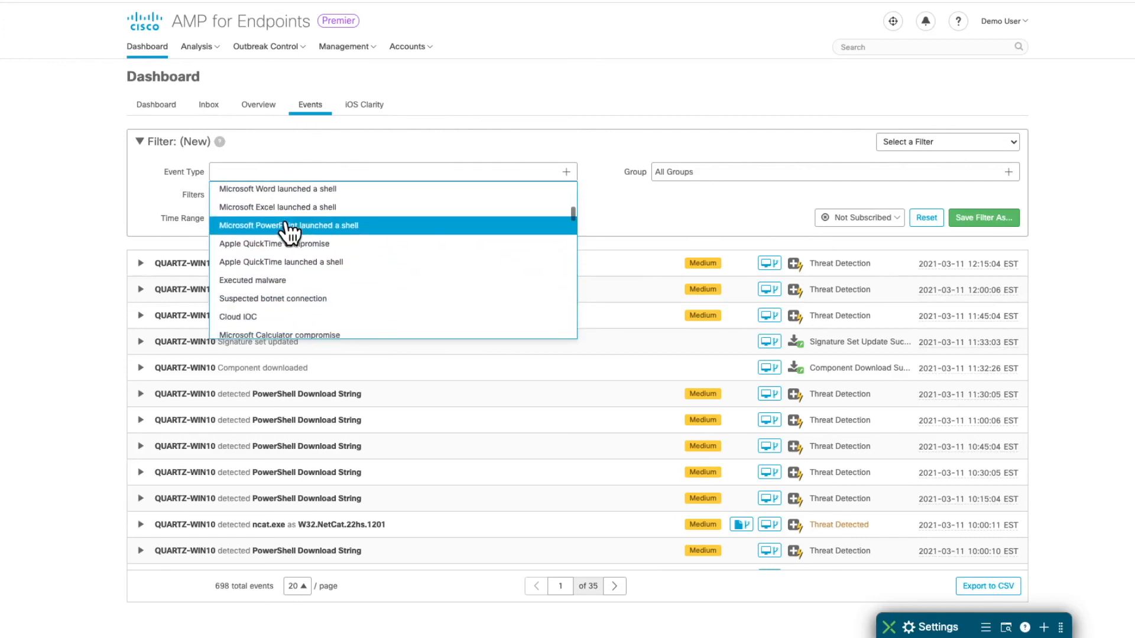
scroll(down, 3)
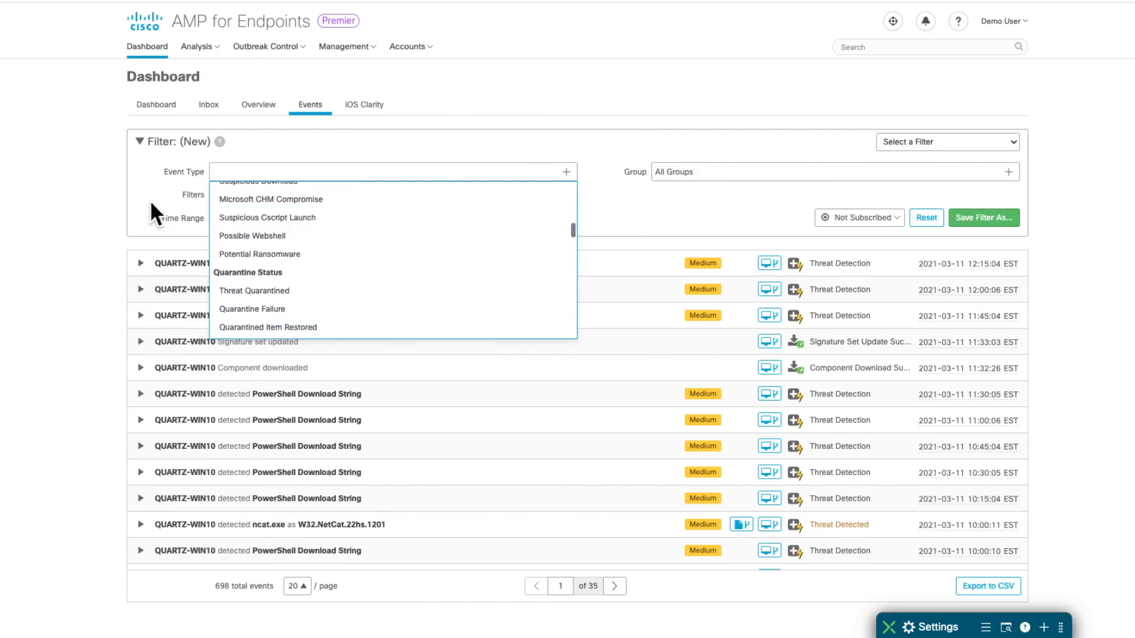
click(227, 217)
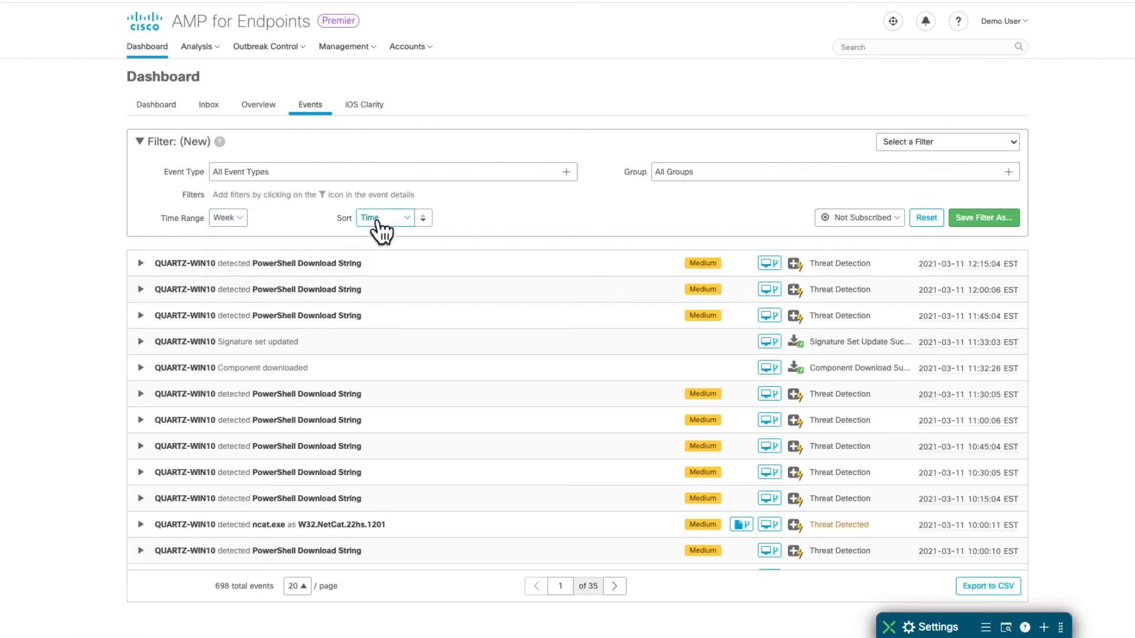
click(382, 218)
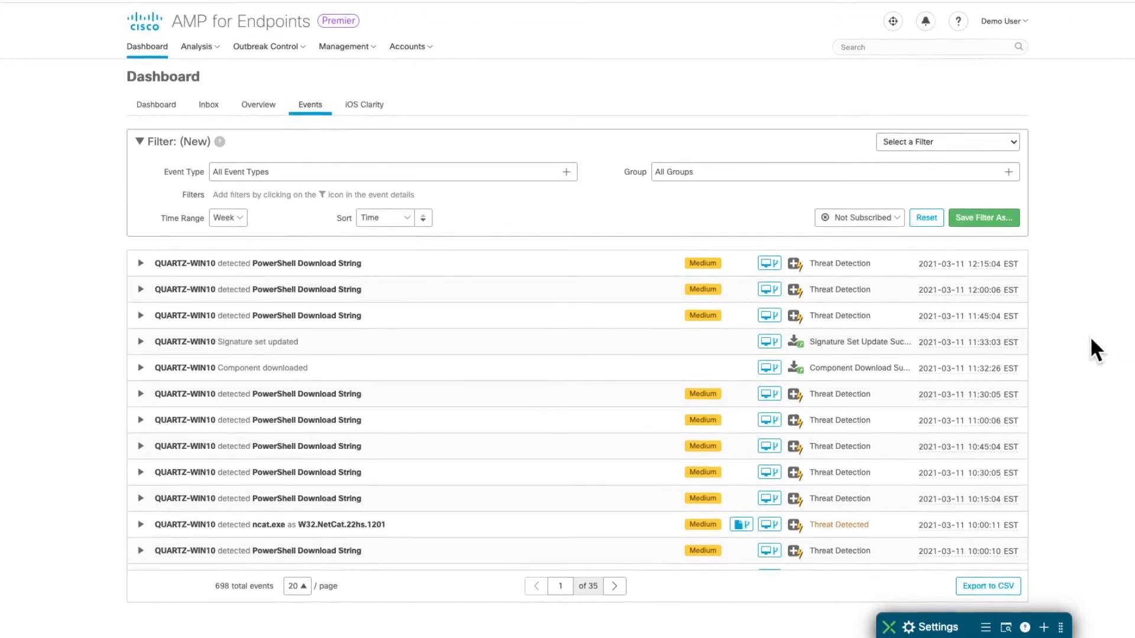
mouse_move(1071, 208)
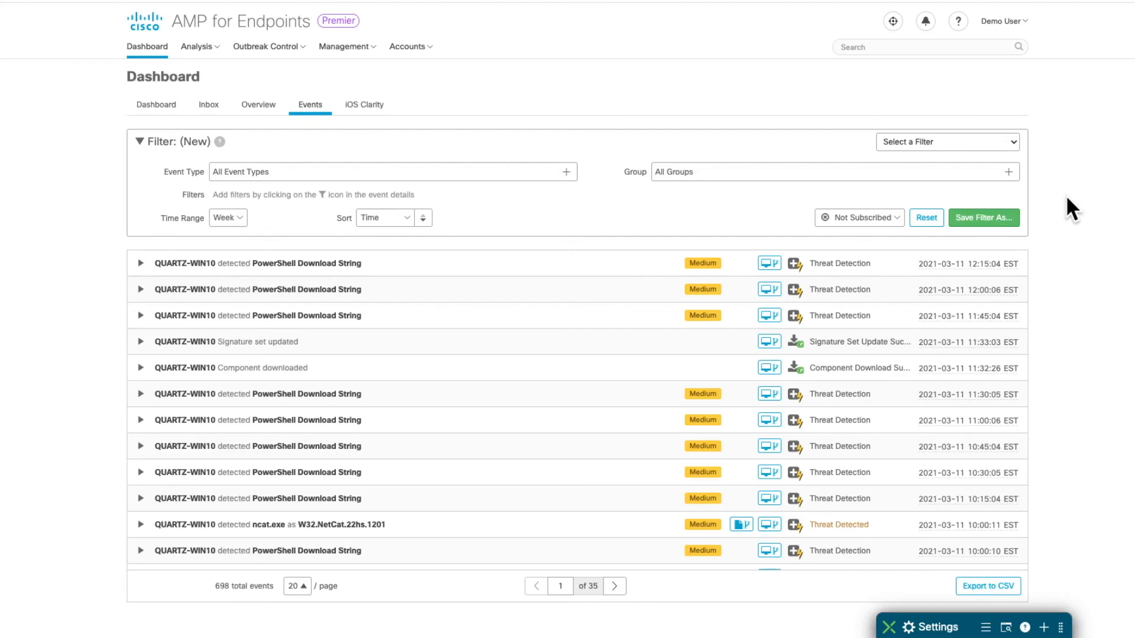
click(391, 171)
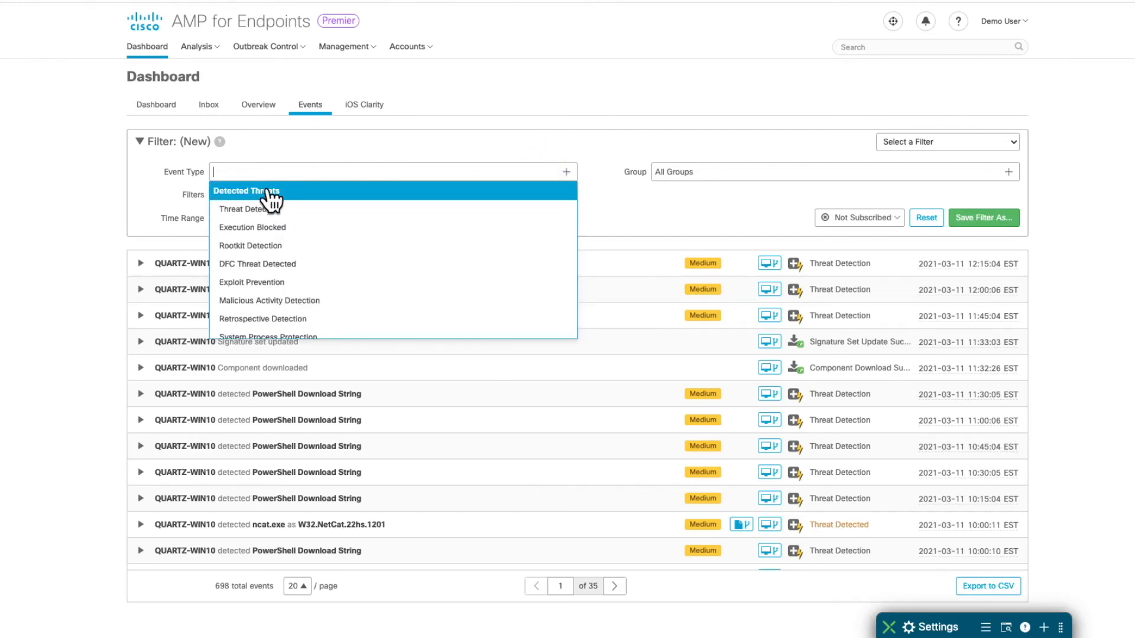
- Filter the event list to all Detected Threats event types
click(246, 191)
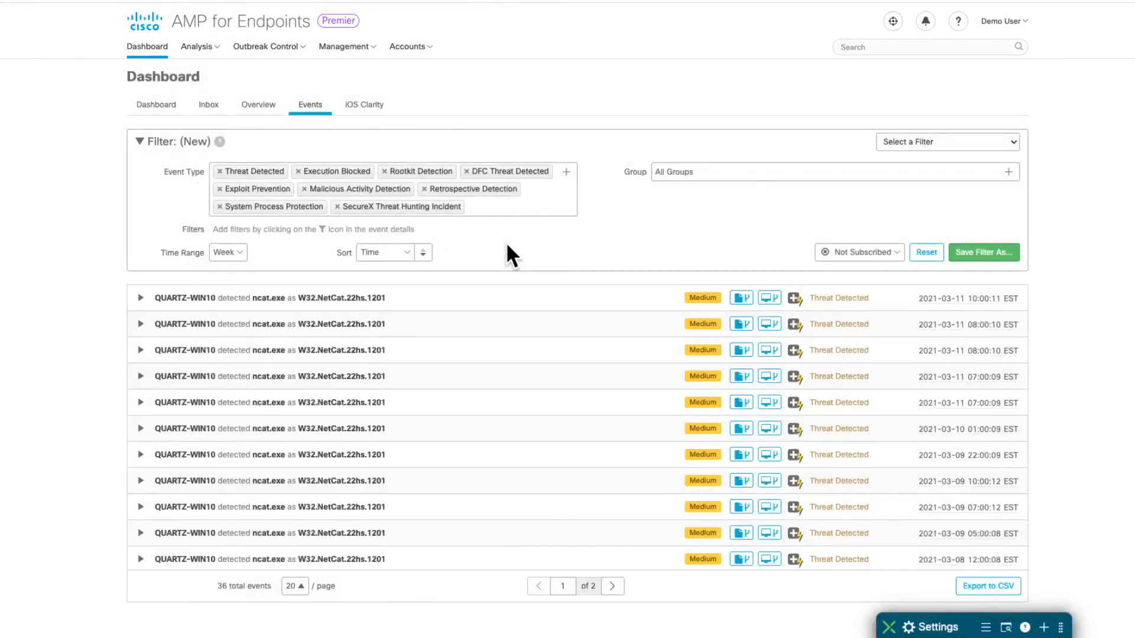
mouse_move(597, 250)
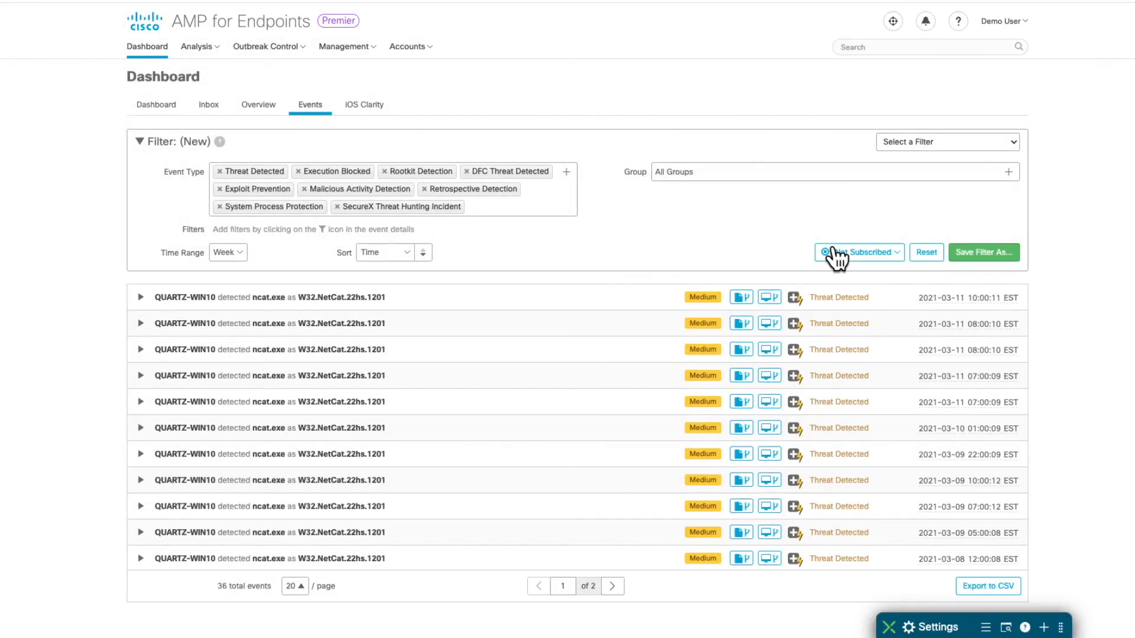
- Subscribe to the filter with Immediate (digest) emails and start saving it under a name
click(860, 252)
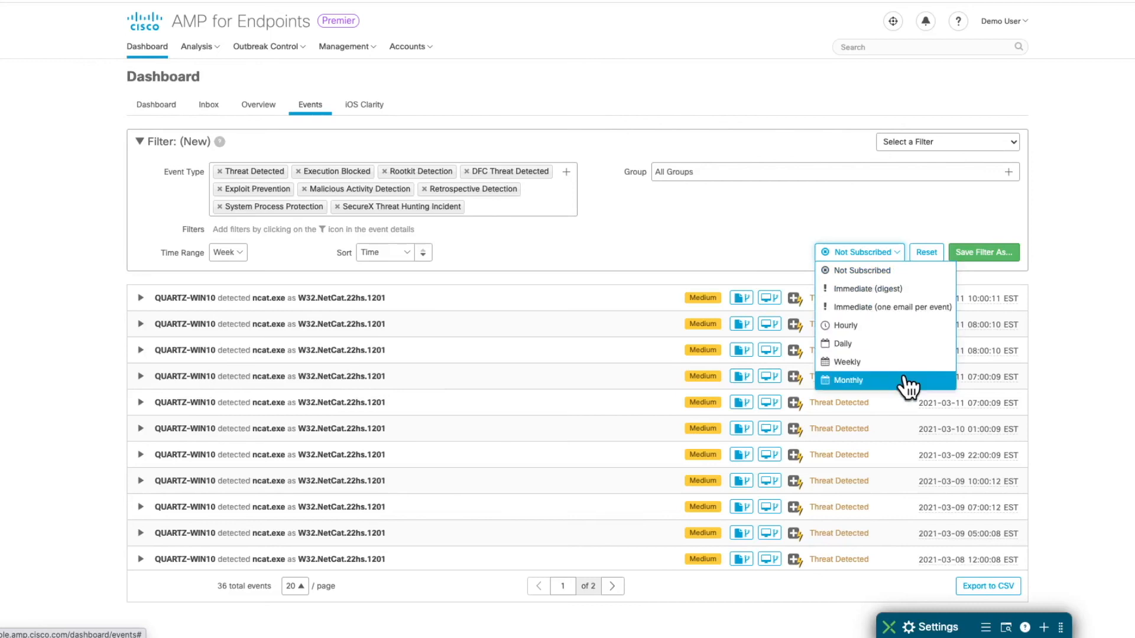
click(869, 288)
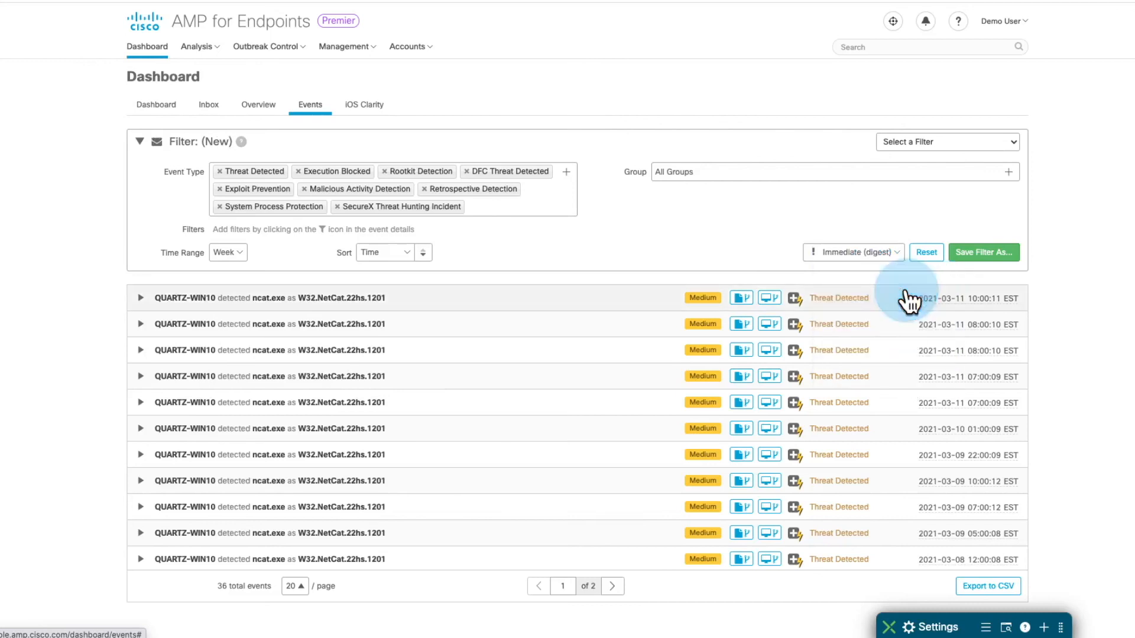
mouse_move(909, 291)
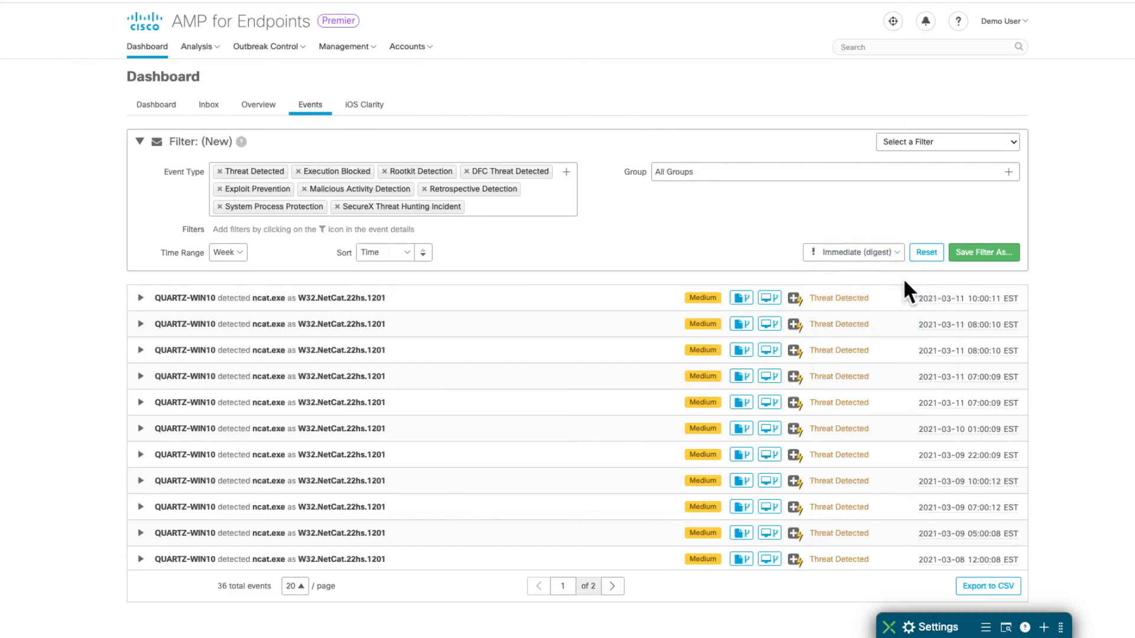
click(983, 252)
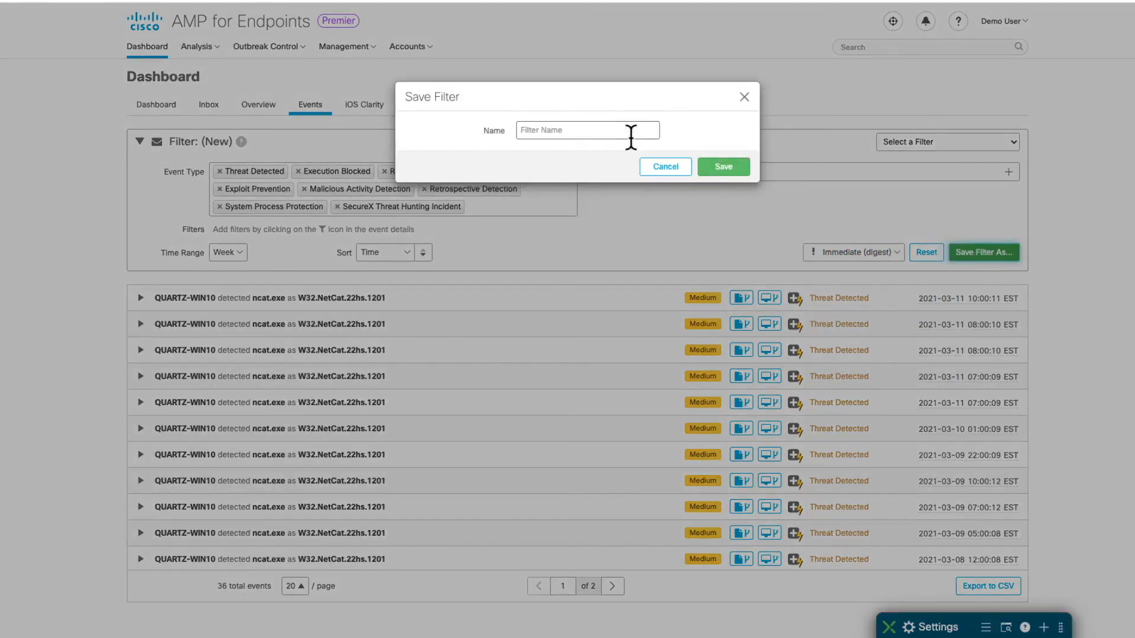
- Save the filter under the name 'Detected Threat'
text(Detected Threat)
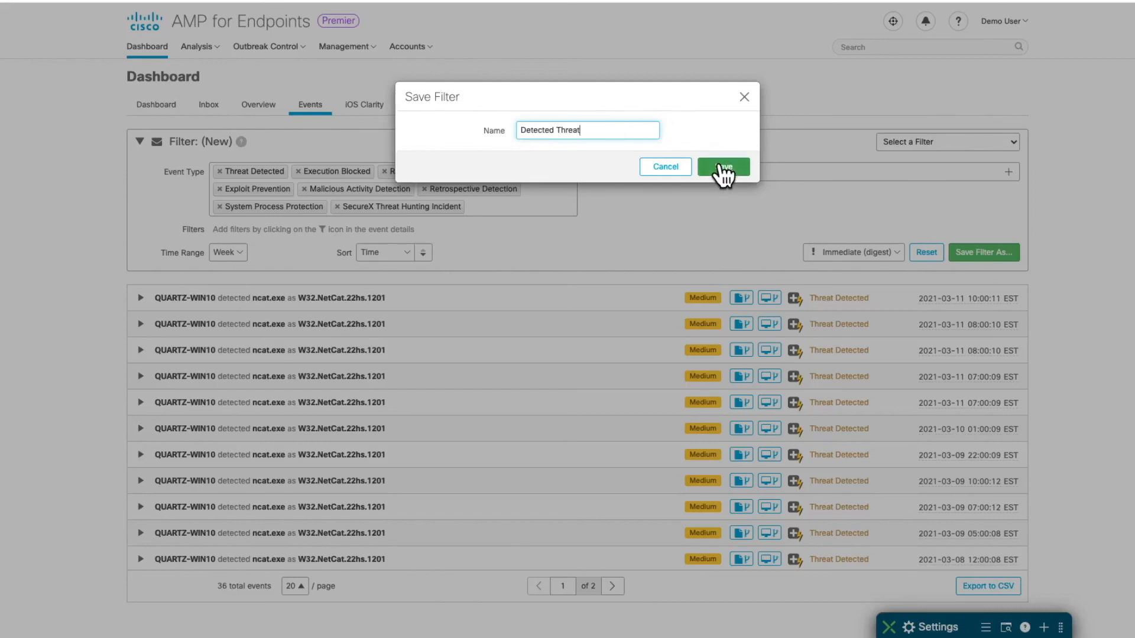
click(723, 167)
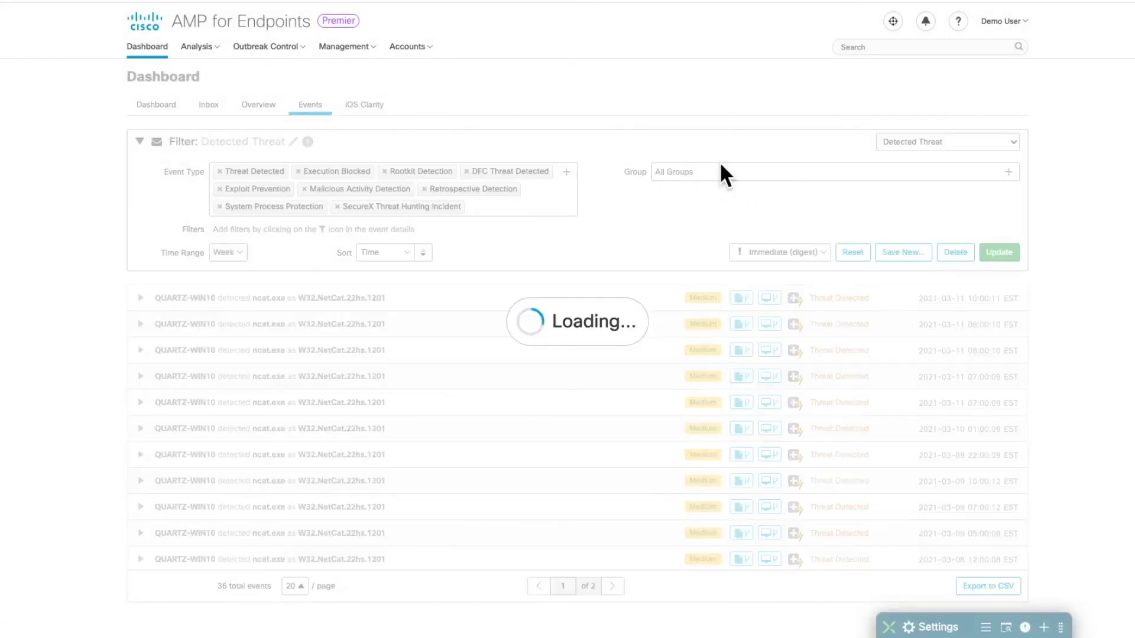